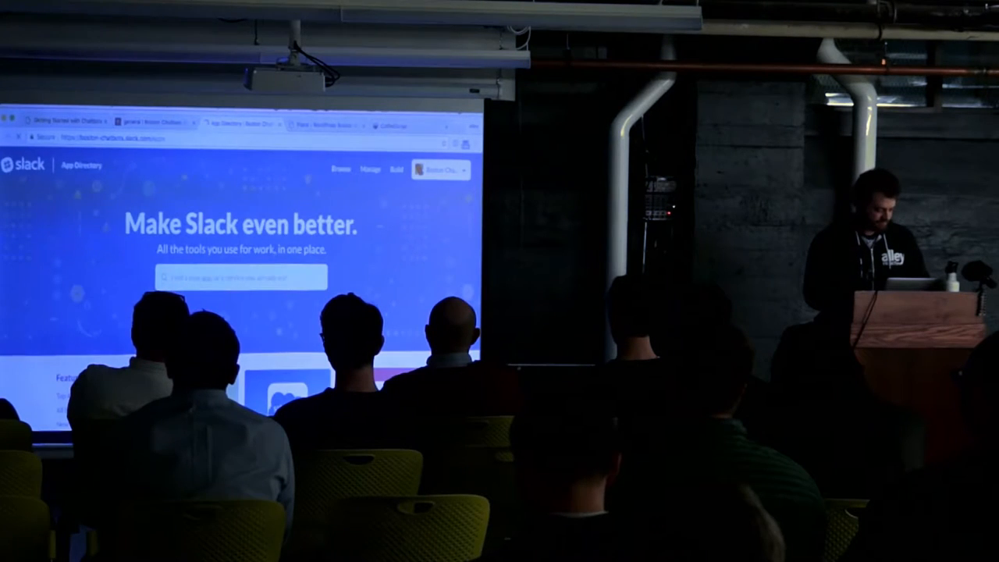
Browse the App Directory's Bots category and select the Hubot entry
{"action": "left_click", "coordinate": [63, 320]}
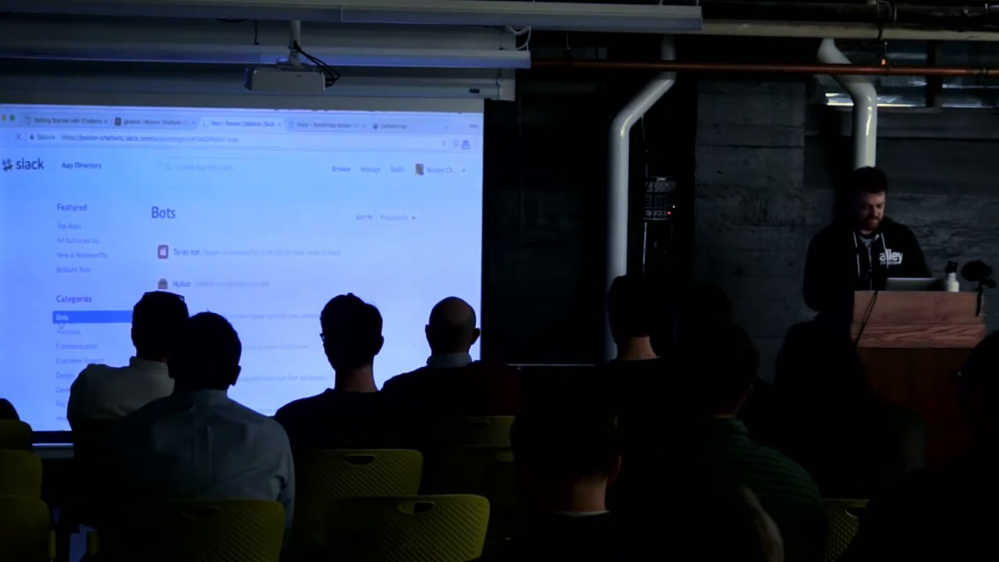
{"action": "left_click", "coordinate": [170, 285]}
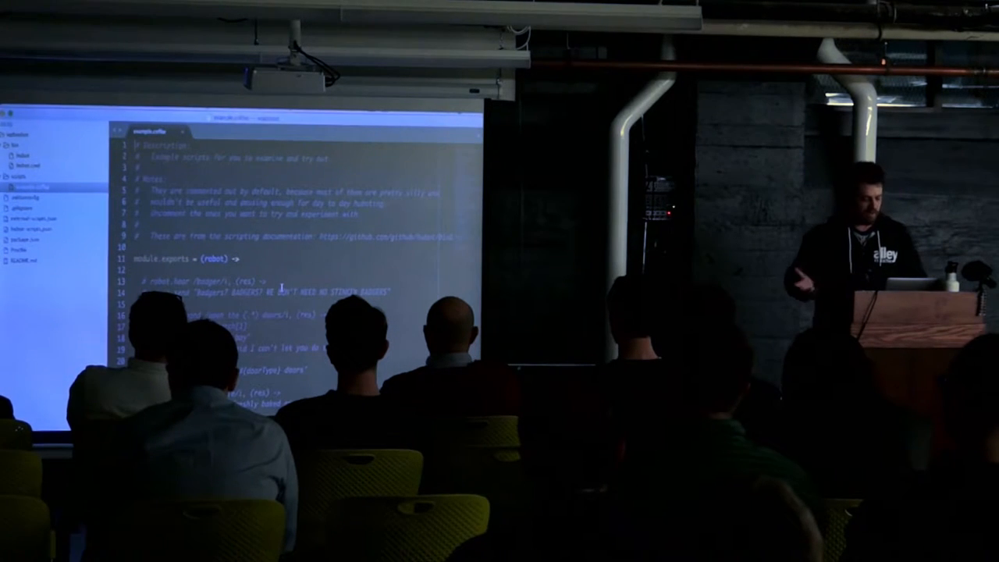
Scroll through example.coffee's commented samples, then bring up the scripts folder's context menu for a new file
{"action": "scroll", "scroll_direction": "down", "scroll_amount": 3}
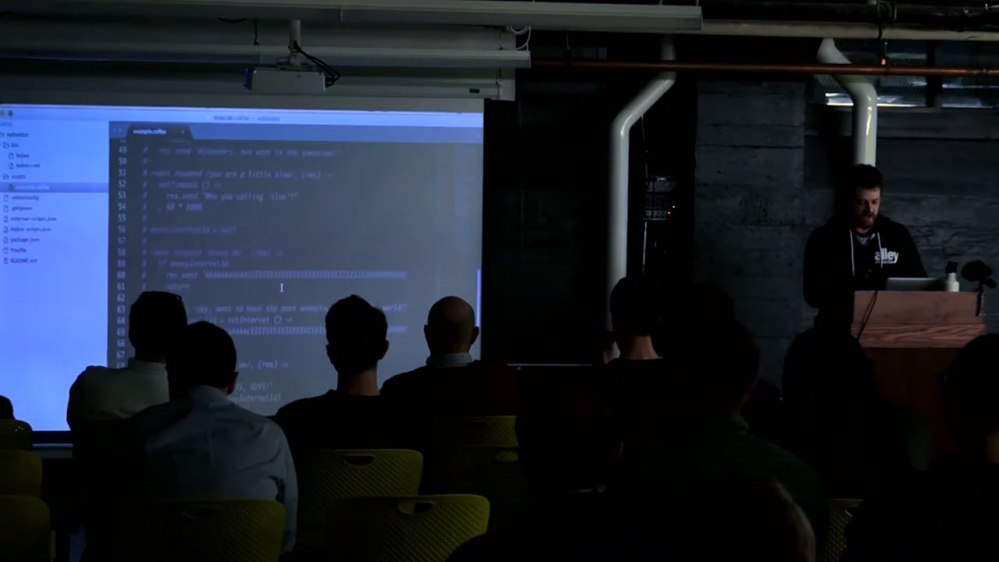
{"action": "scroll", "scroll_direction": "down", "scroll_amount": 3}
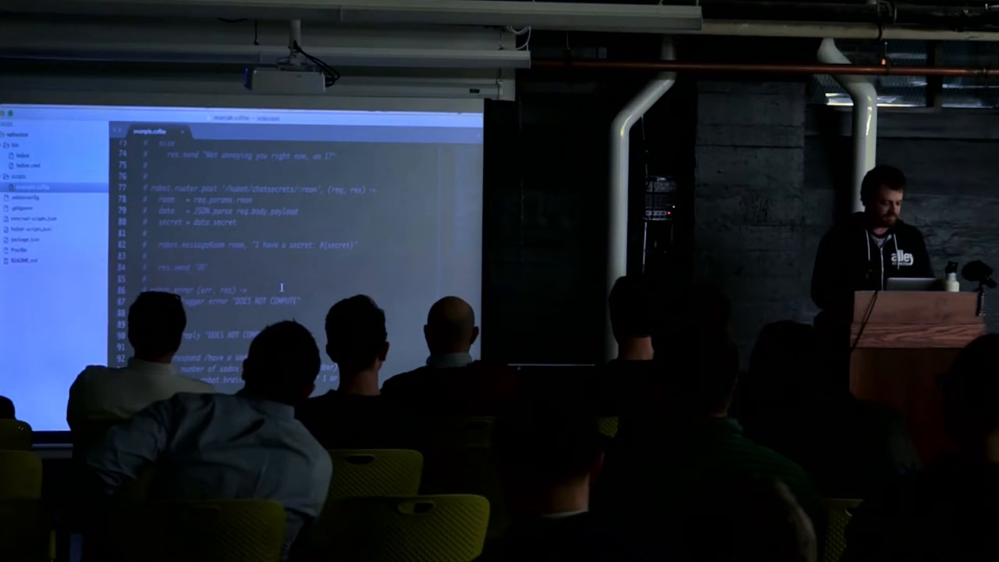
{"action": "right_click", "coordinate": [24, 180]}
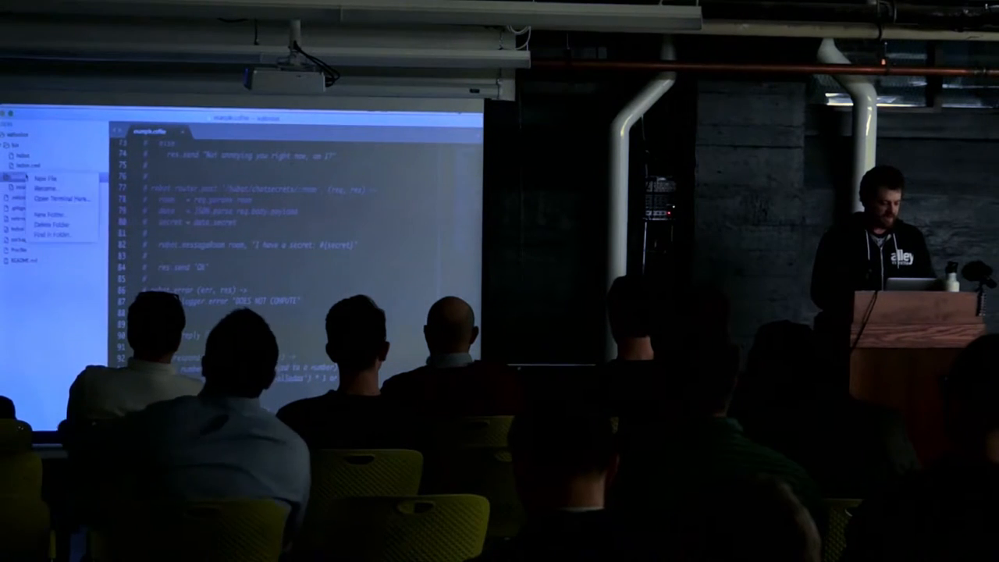